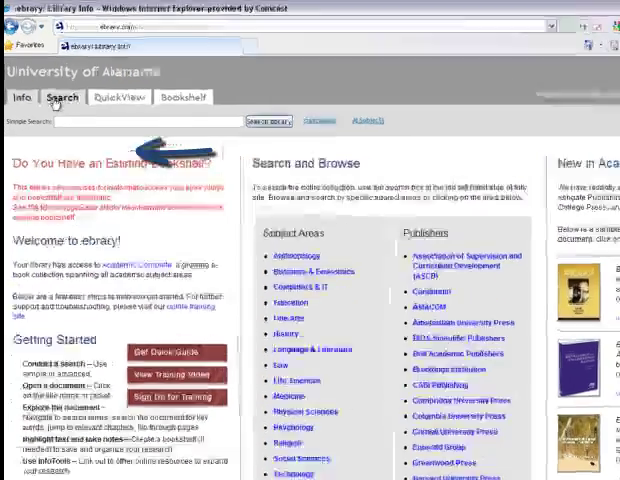
Step: Enter 'A Short History of Film' as the simple search query on the Search page
{"action": "left_click", "coordinate": [62, 96]}
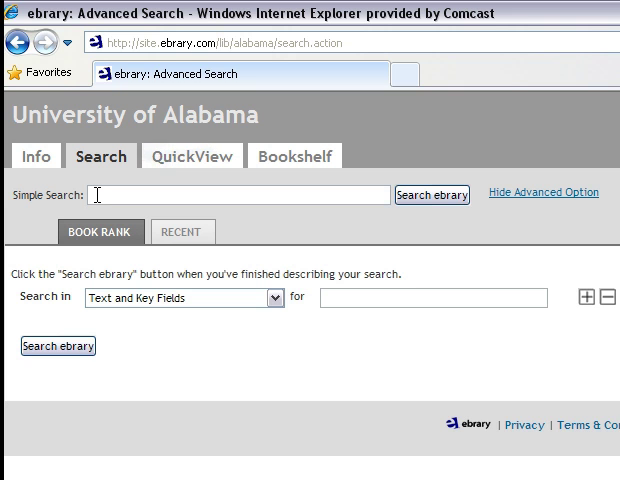
{"action": "type", "text": "A Short"}
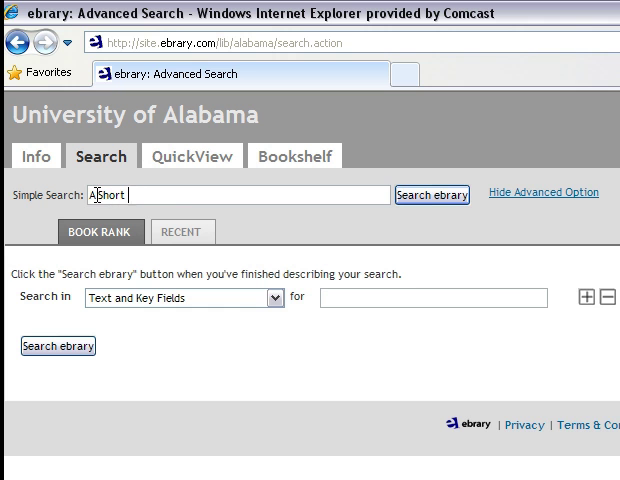
{"action": "type", "text": "History of Film"}
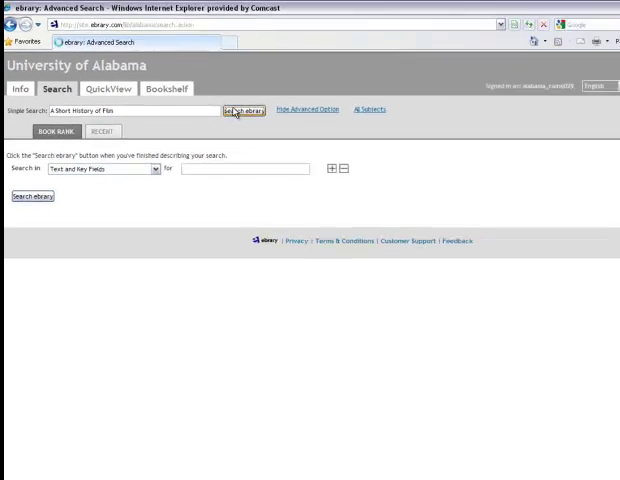
Step: Run the search and open 'A Short History of Film' from the results with its TOC shown
{"action": "left_click", "coordinate": [242, 108]}
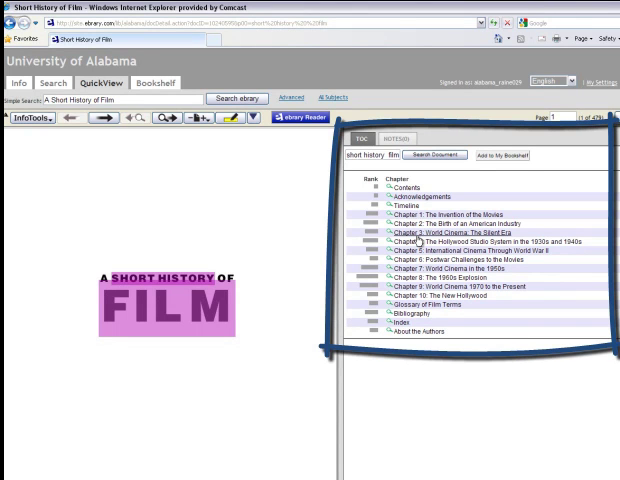
{"action": "left_click", "coordinate": [444, 232]}
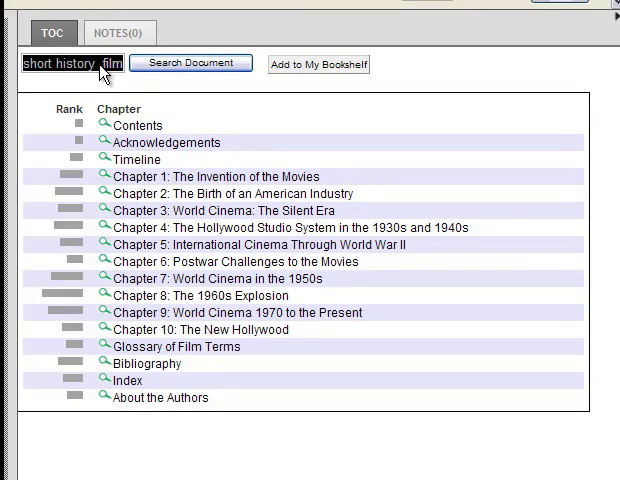
Step: Search the book for 'new wave' and land on Chapter Eight, The 1960s Explosion
{"action": "left_click", "coordinate": [72, 64]}
{"action": "type", "text": "\"new wave\""}
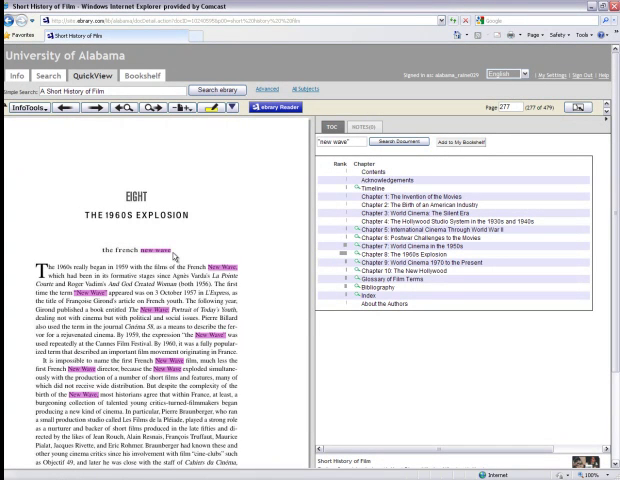
{"action": "mouse_move", "coordinate": [288, 336]}
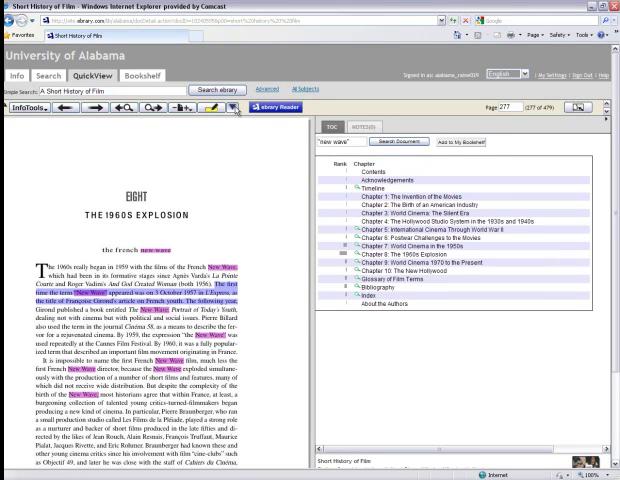
Step: Attach and save a note reading 'first use of "new wave"' on the highlighted passage
{"action": "left_click", "coordinate": [220, 106]}
{"action": "type", "text": "first use of \"new wave\""}
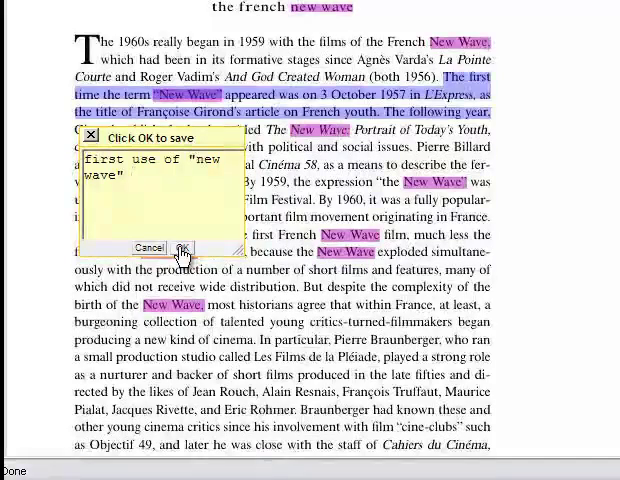
{"action": "left_click", "coordinate": [180, 246]}
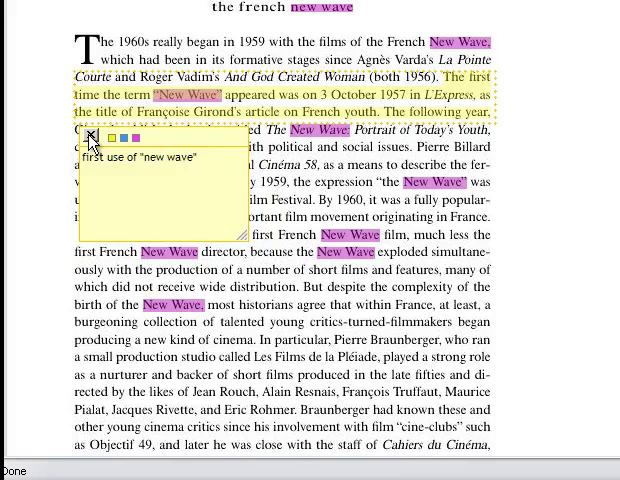
{"action": "left_click", "coordinate": [90, 136]}
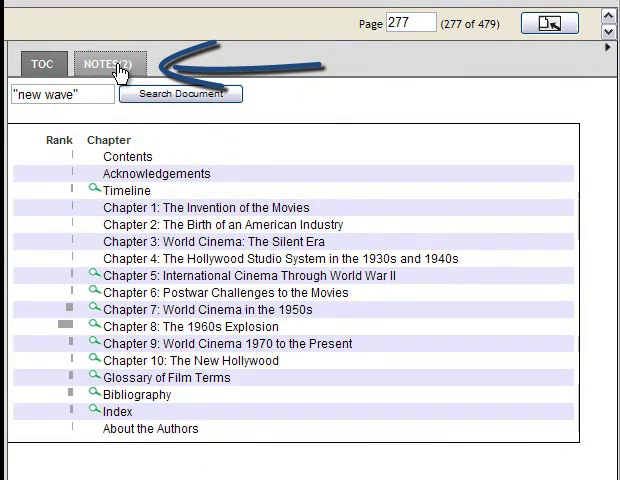
Step: Review the book's saved annotations in the Notes view and its tools list
{"action": "left_click", "coordinate": [108, 64]}
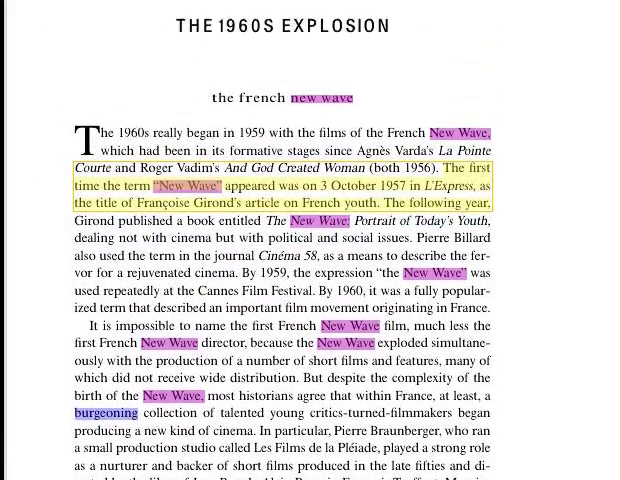
{"action": "left_click", "coordinate": [60, 220]}
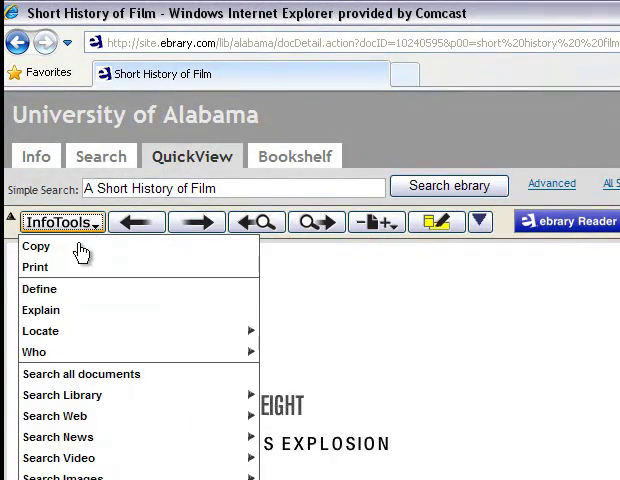
{"action": "left_click", "coordinate": [40, 288]}
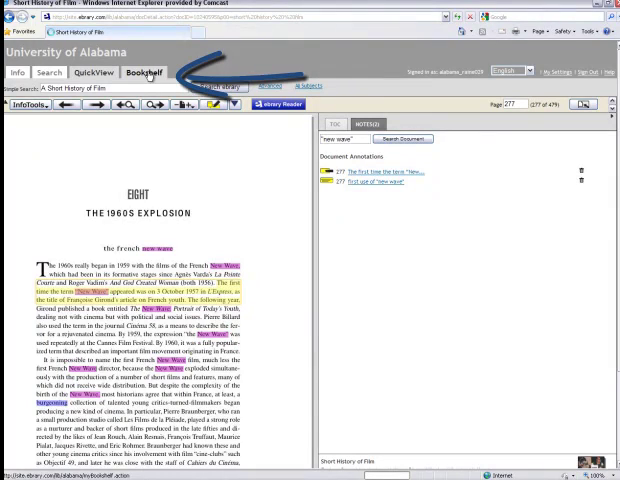
Step: Go to the Bookshelf listing 'A Short History of Film' with its annotations
{"action": "left_click", "coordinate": [136, 72]}
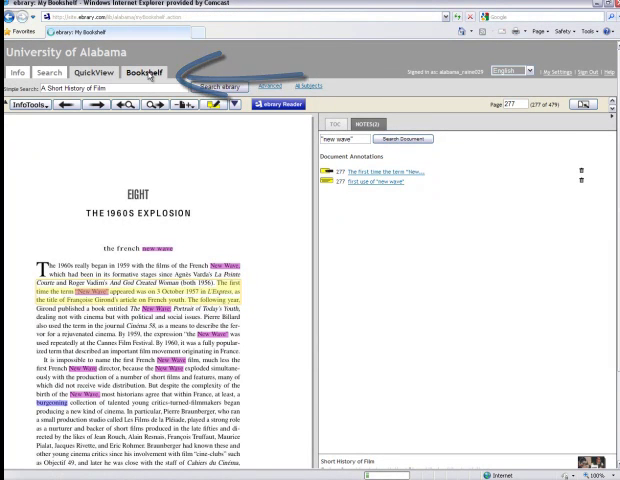
{"action": "left_click", "coordinate": [144, 72]}
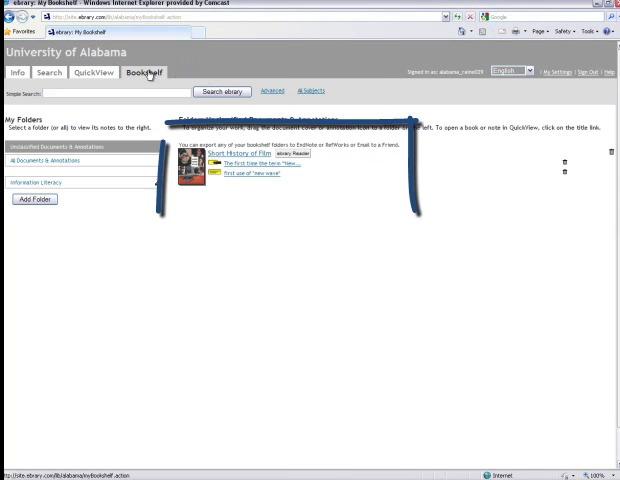